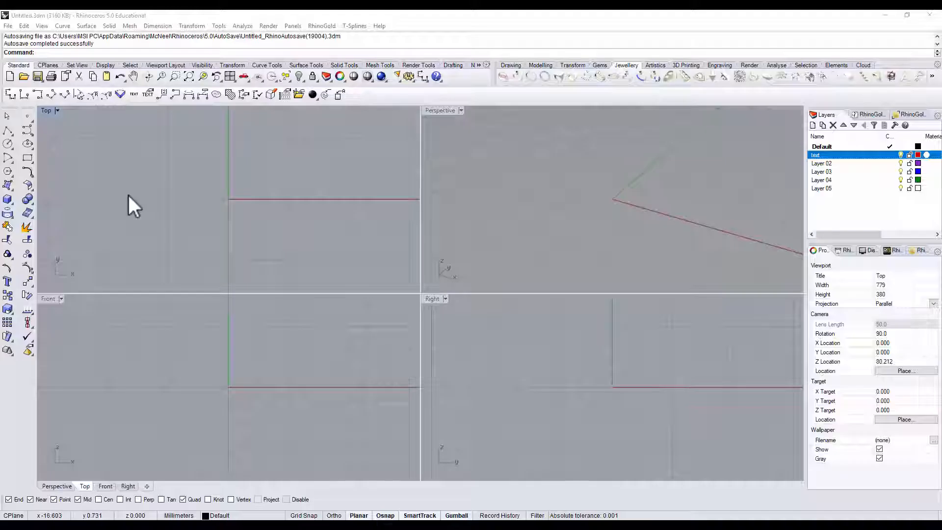
# Create a solid cylinder centred on the origin with diameter 20.
pyautogui.click(8, 212)
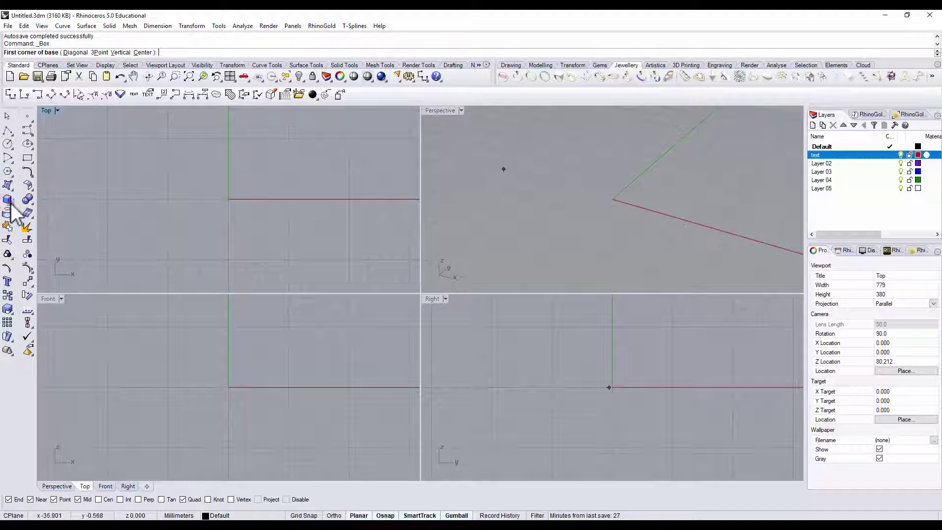
pyautogui.click(8, 215)
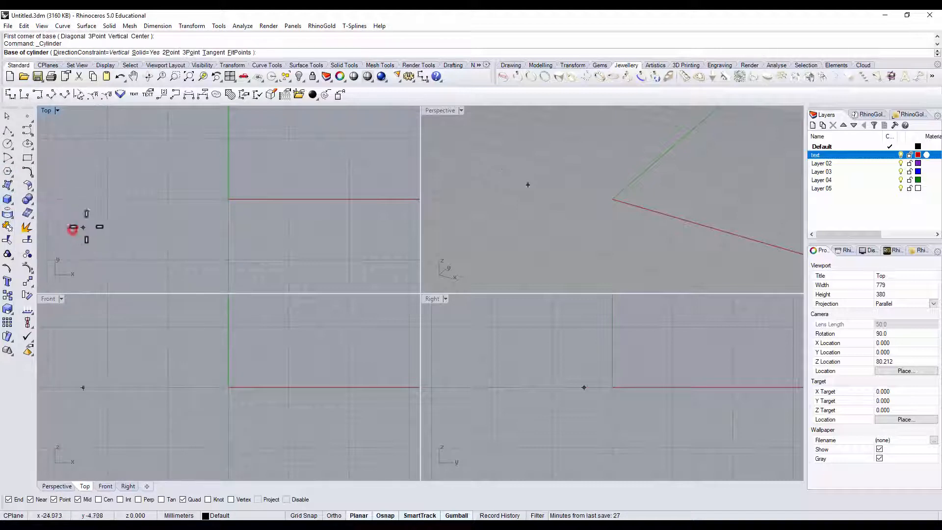
pyautogui.click(228, 198)
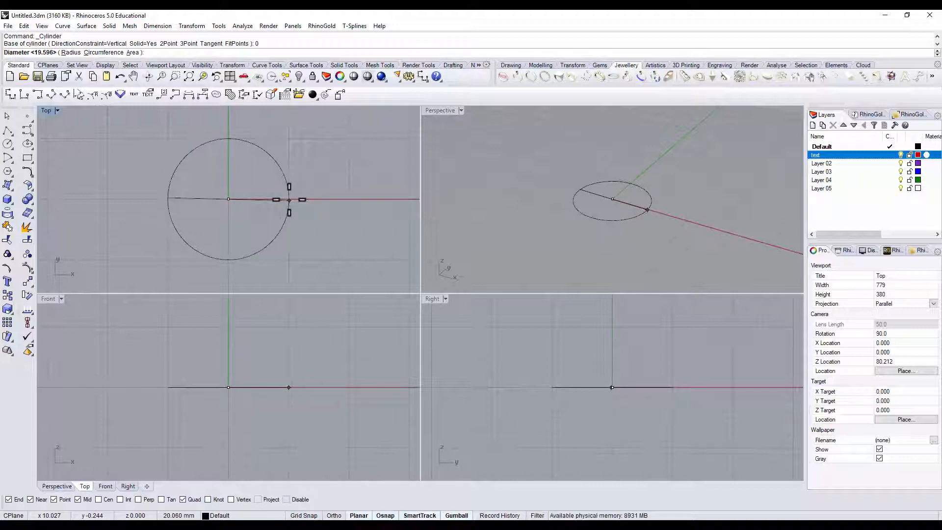
pyautogui.write('20')
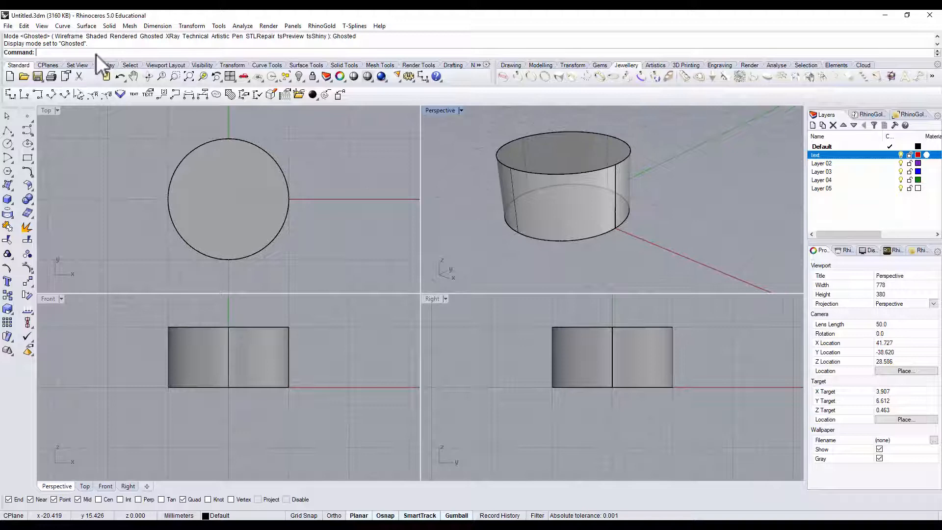
# Unroll the cylinder's side surface into a flat rectangle with Create UV Curves.
pyautogui.click(62, 25)
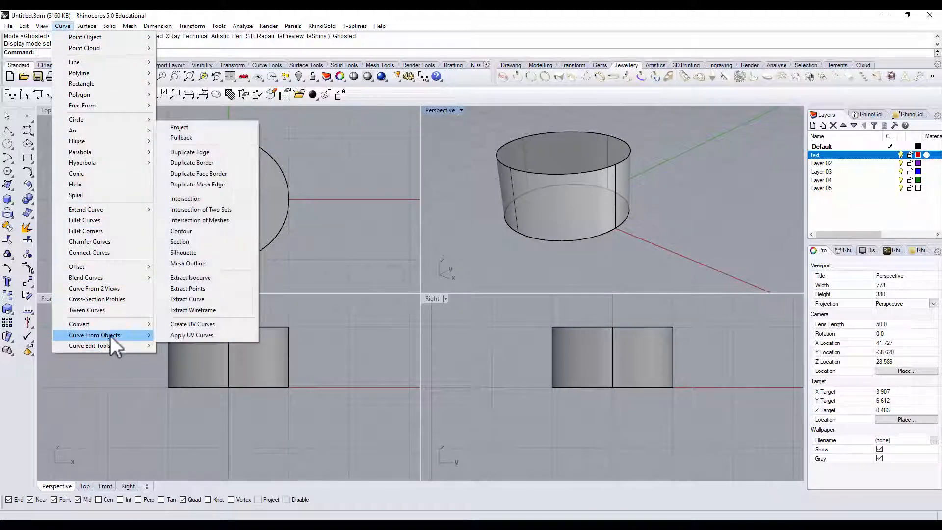
pyautogui.moveTo(216, 335)
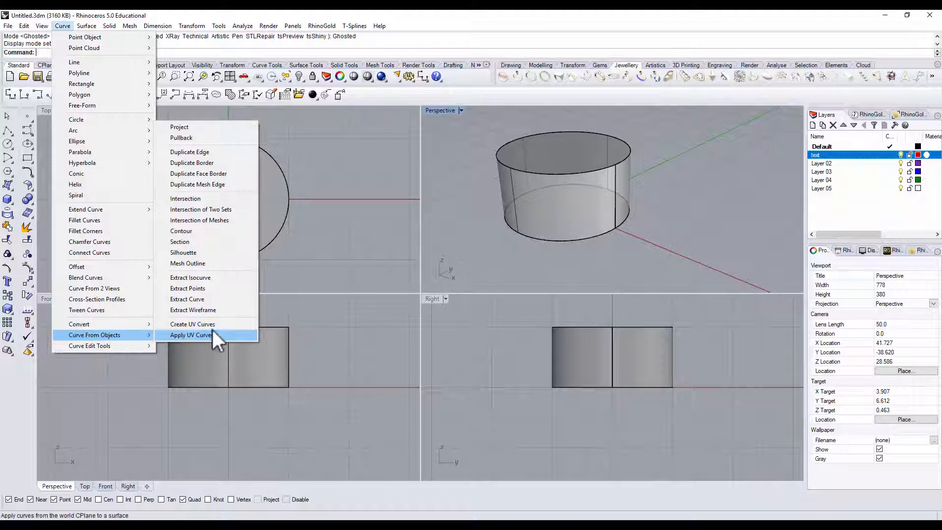
pyautogui.moveTo(192, 324)
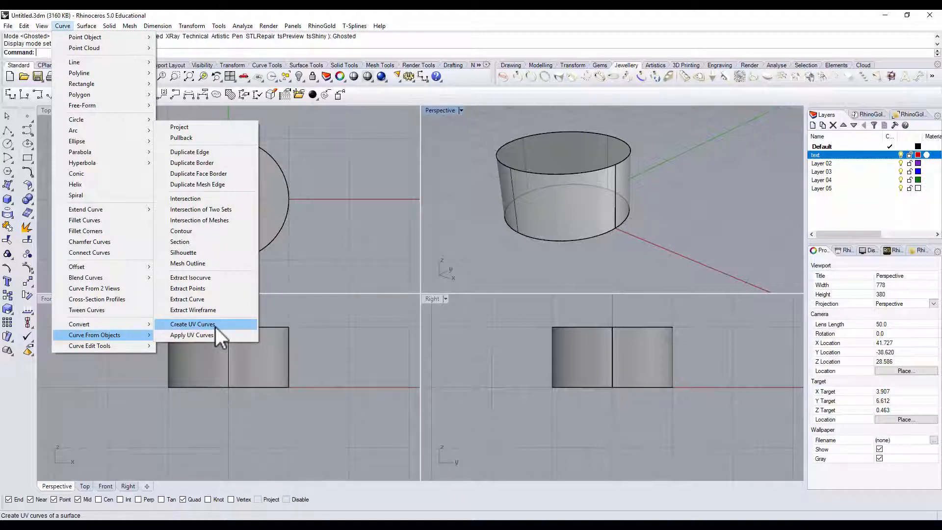
pyautogui.click(193, 324)
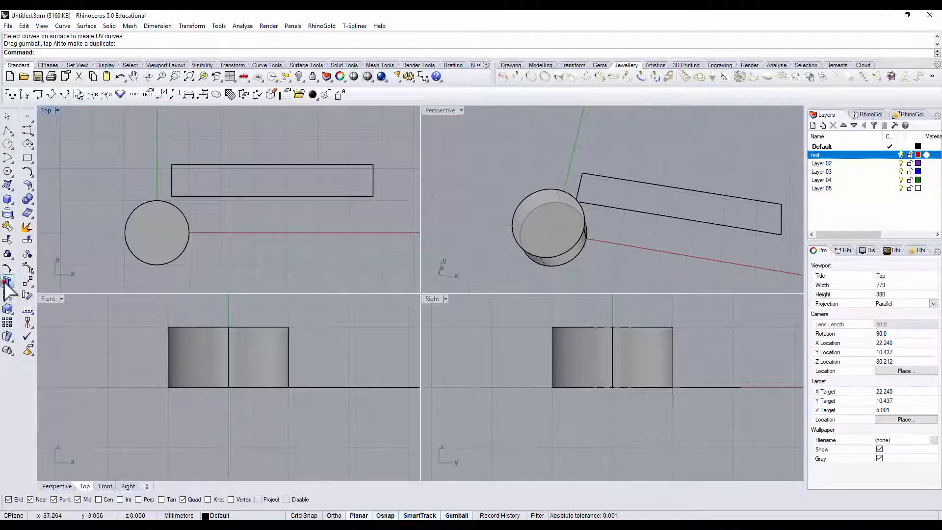
# Set up 'Create UV' as solid text, height 8 and thickness 2.
pyautogui.click(7, 282)
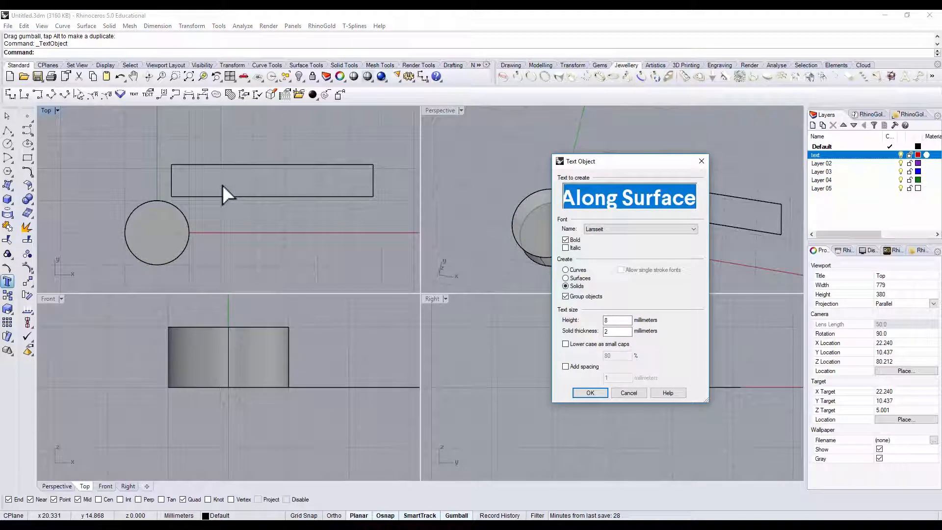
pyautogui.write('cREA')
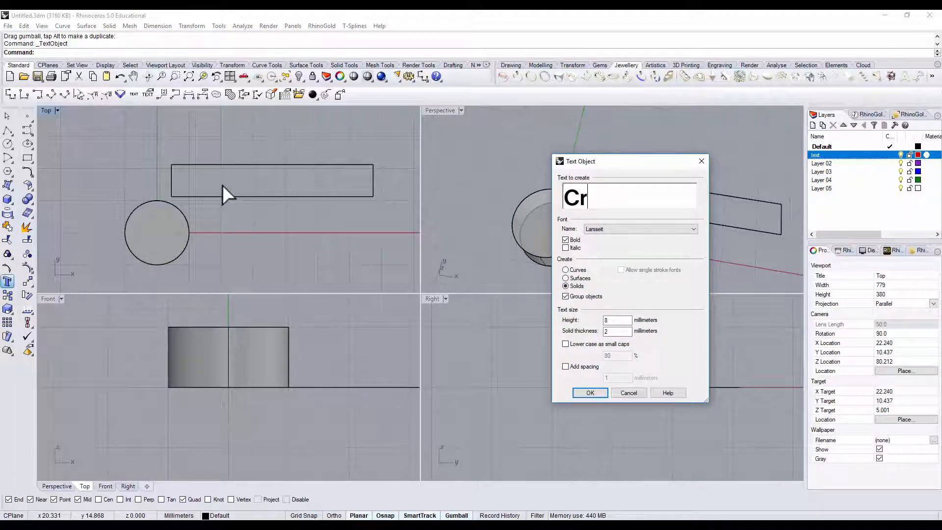
pyautogui.write('eate')
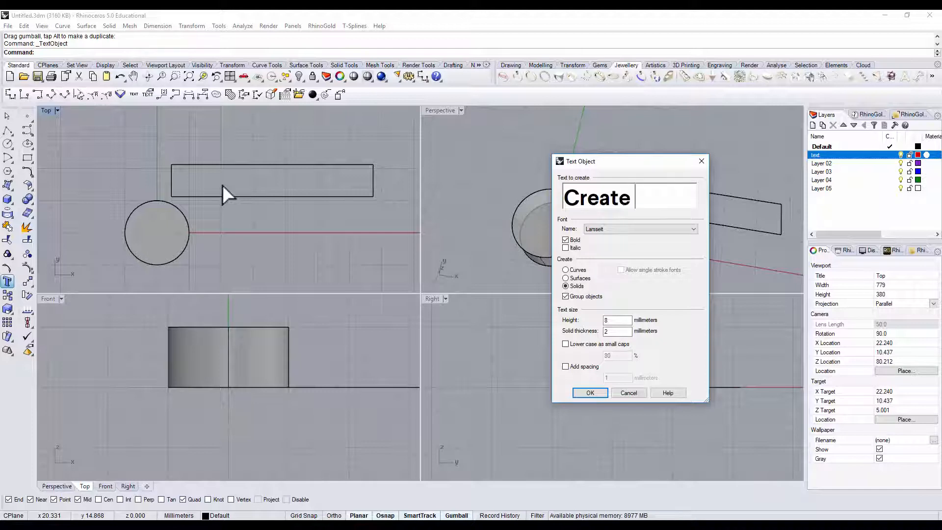
pyautogui.write('UV')
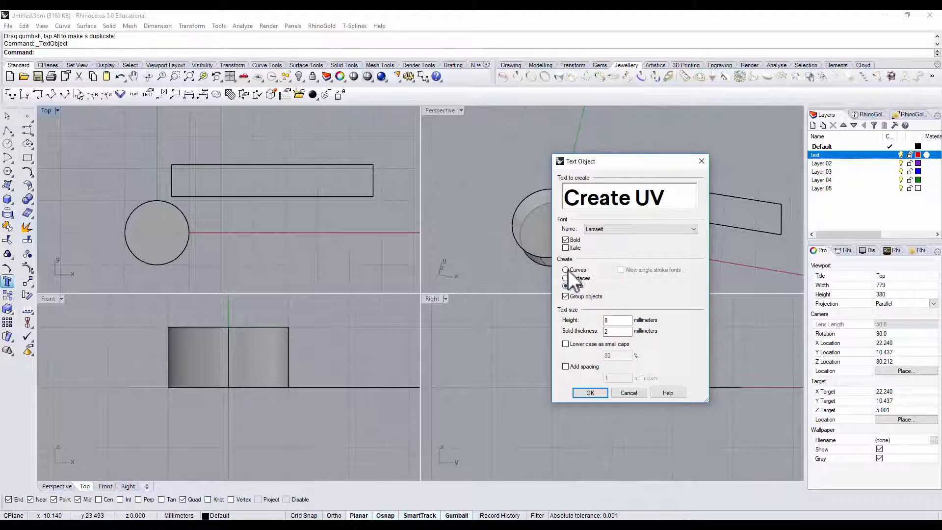
pyautogui.click(565, 286)
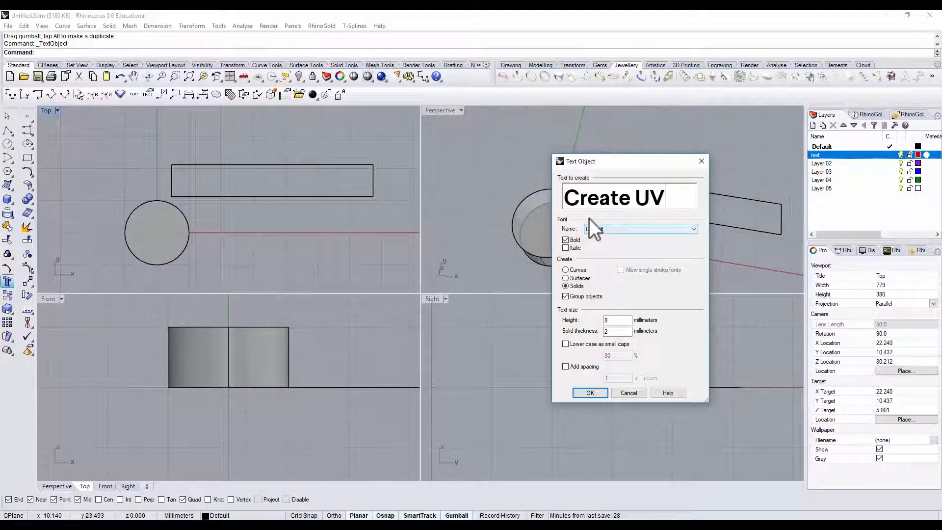
pyautogui.click(640, 229)
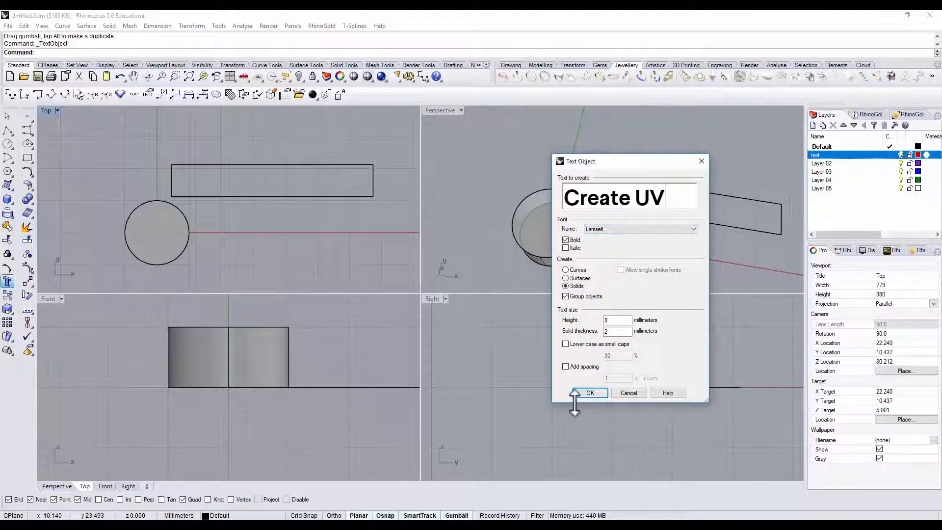
pyautogui.click(589, 393)
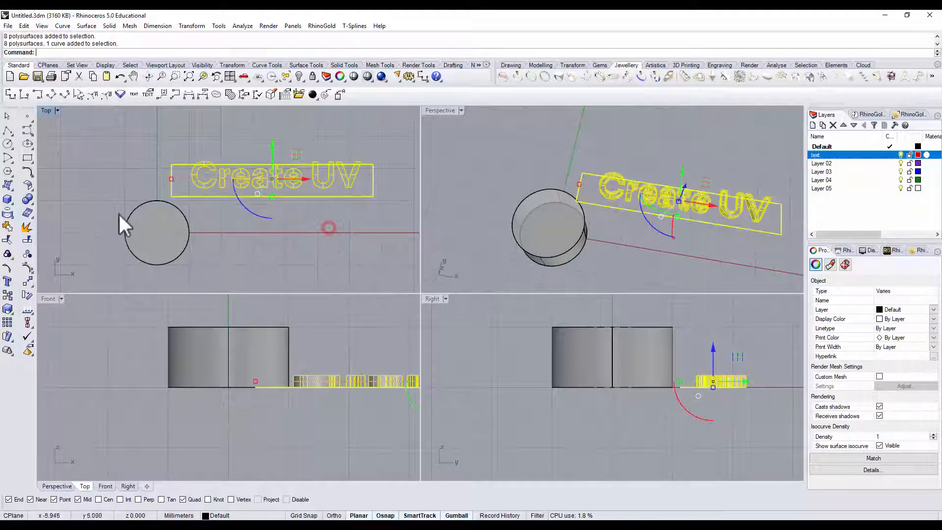
pyautogui.moveTo(21, 238)
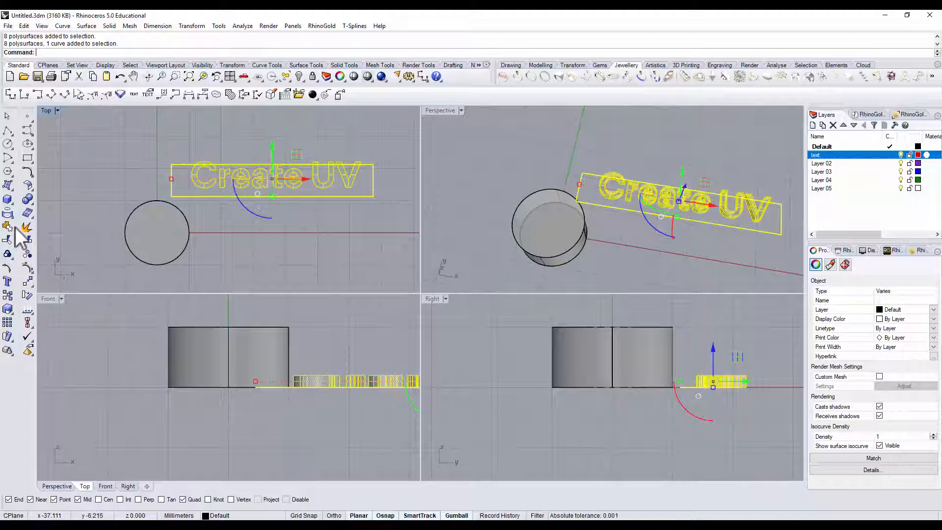
# Centre the Create UV letters within the UV rectangle using Align, then deselect.
pyautogui.click(8, 323)
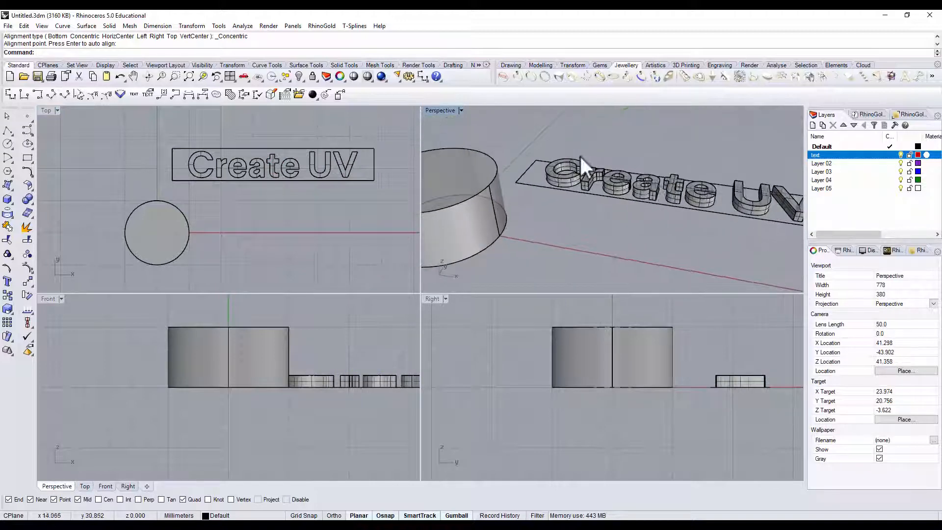
pyautogui.click(691, 201)
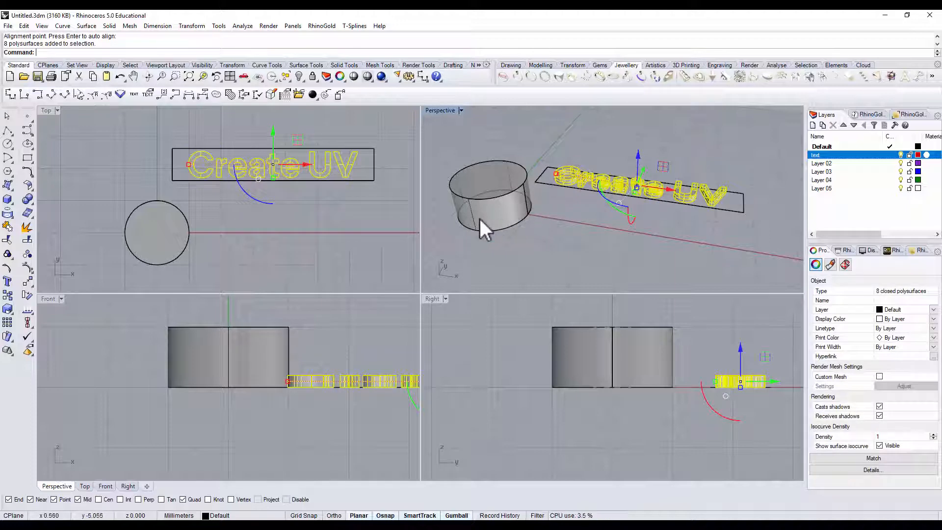
pyautogui.click(567, 220)
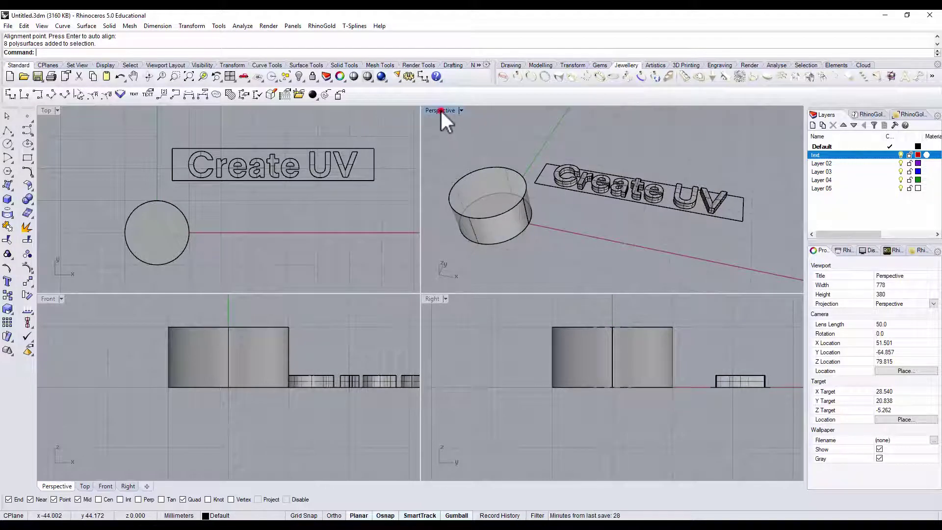
# Maximize the Perspective viewport and browse the Solid Tools flyout.
pyautogui.doubleClick(440, 110)
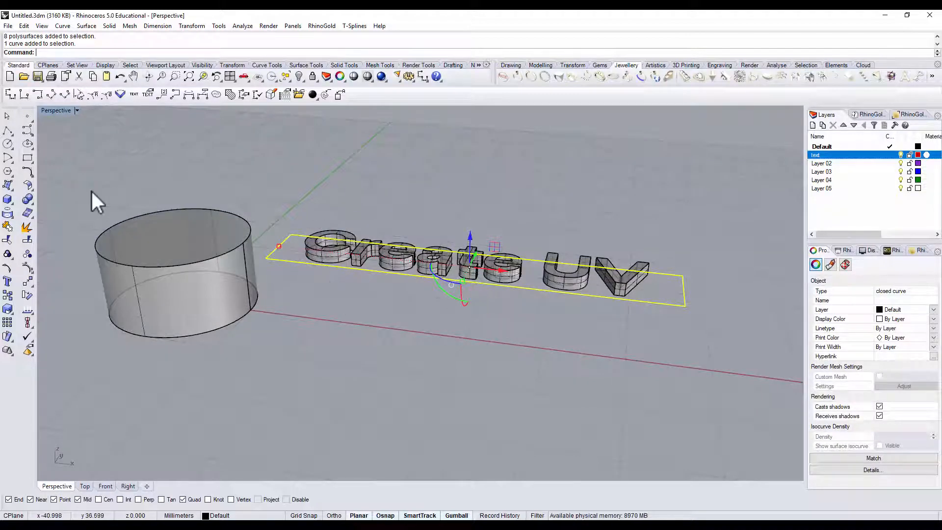
pyautogui.click(8, 184)
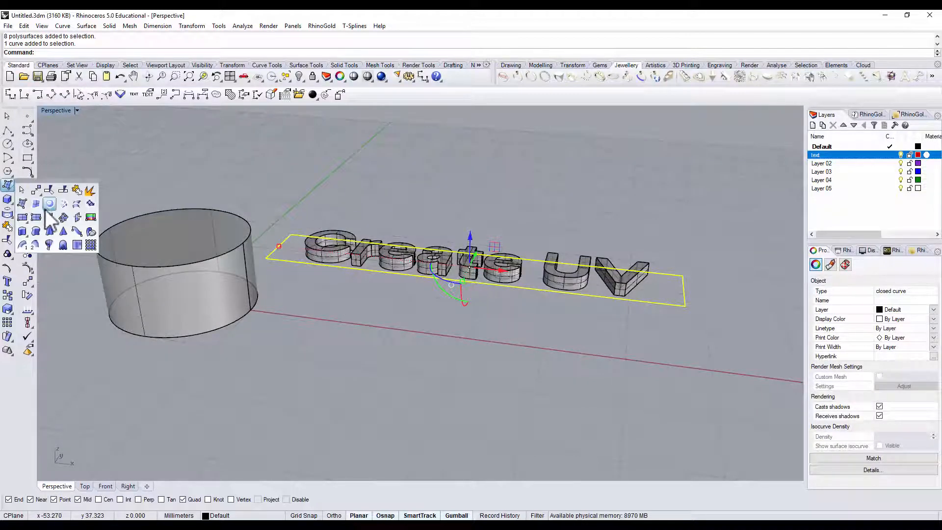
pyautogui.moveTo(49, 203)
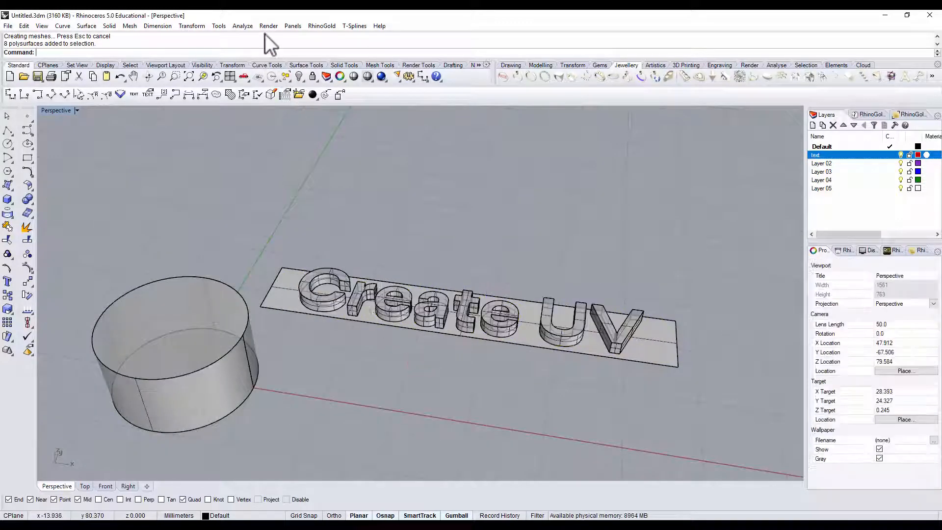
# Flow the solid Create UV letters from the flat plane onto the cylinder wall.
pyautogui.click(219, 25)
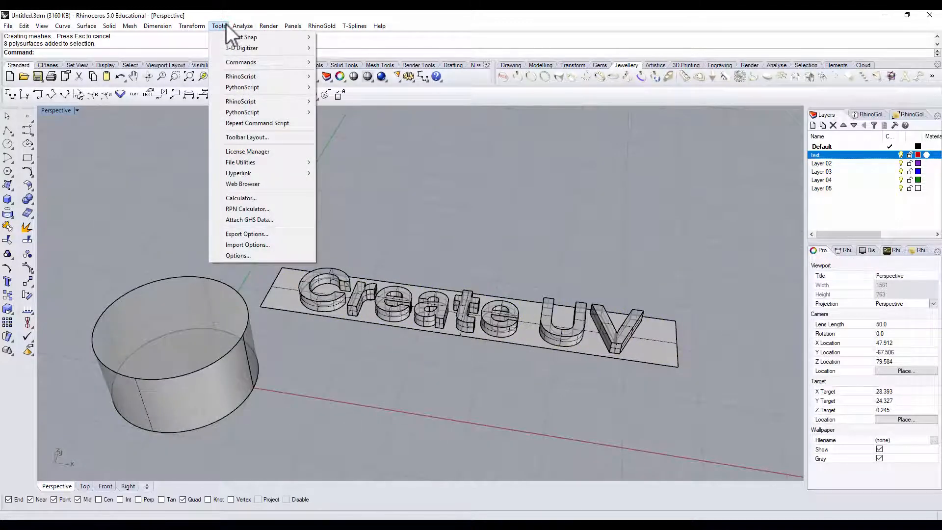
pyautogui.click(190, 25)
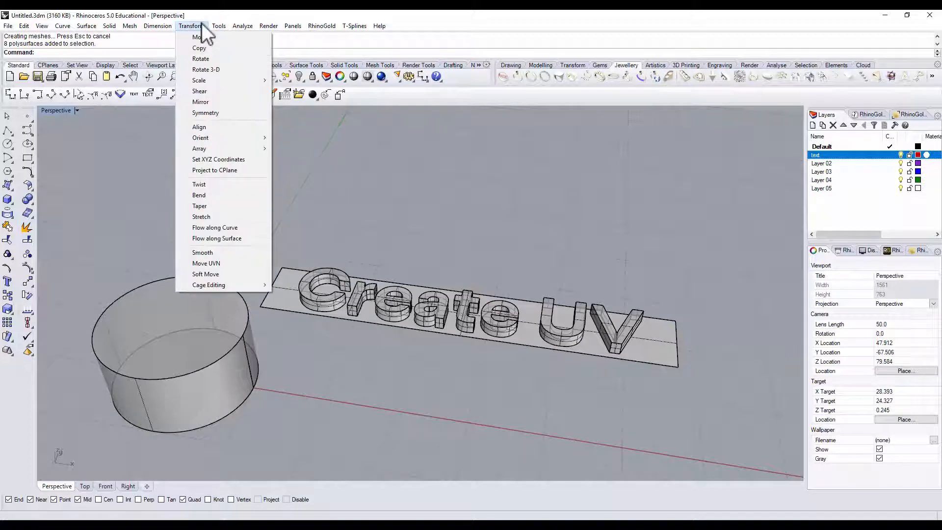
pyautogui.moveTo(214, 228)
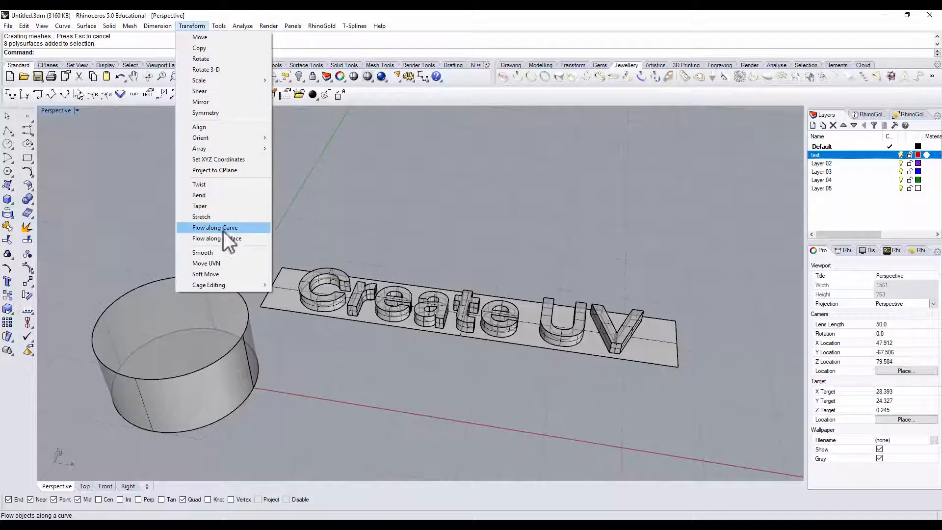
pyautogui.moveTo(217, 238)
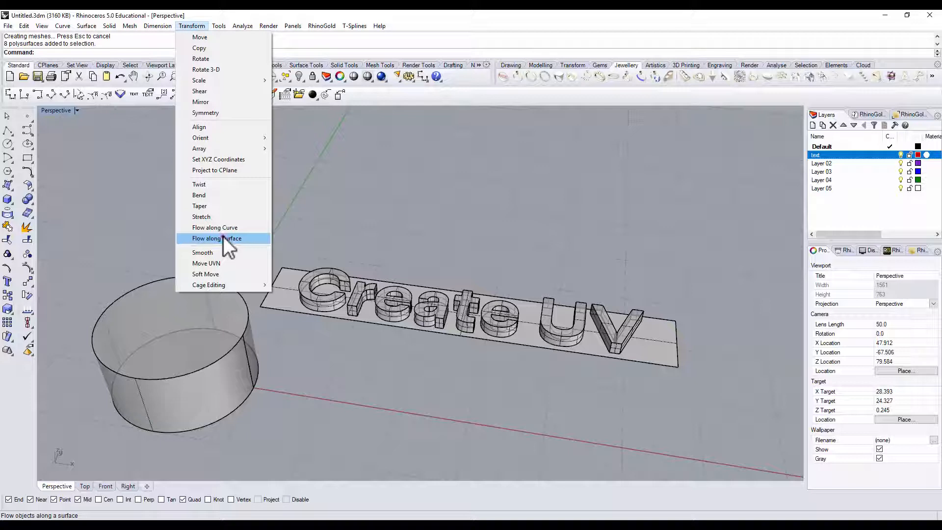
pyautogui.click(217, 238)
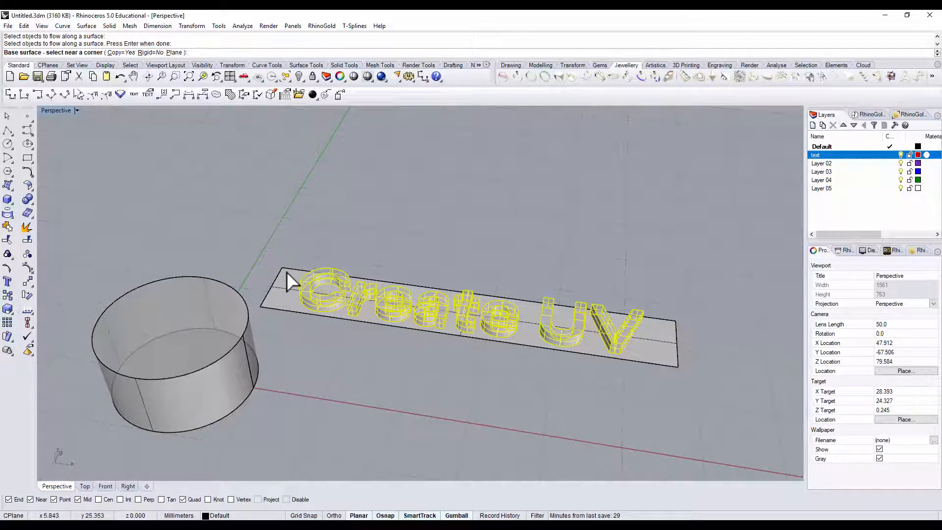
pyautogui.click(295, 283)
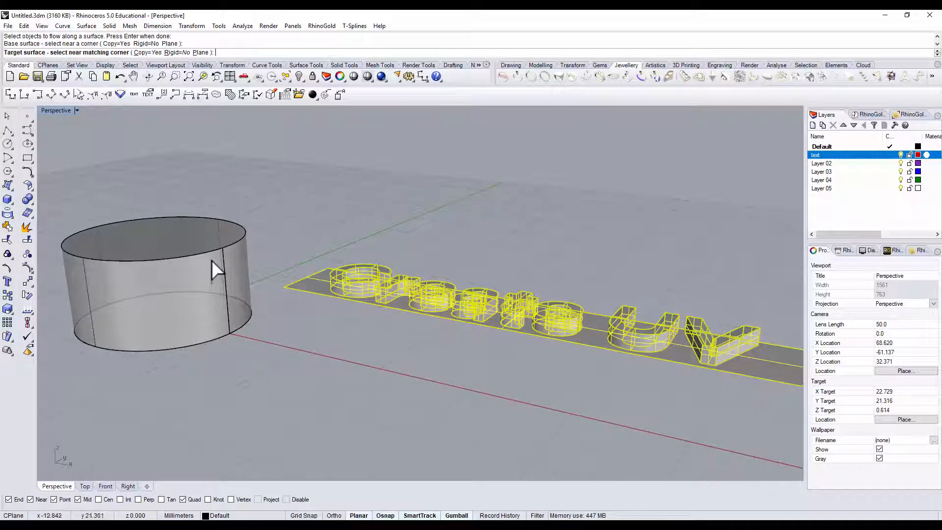
pyautogui.click(217, 270)
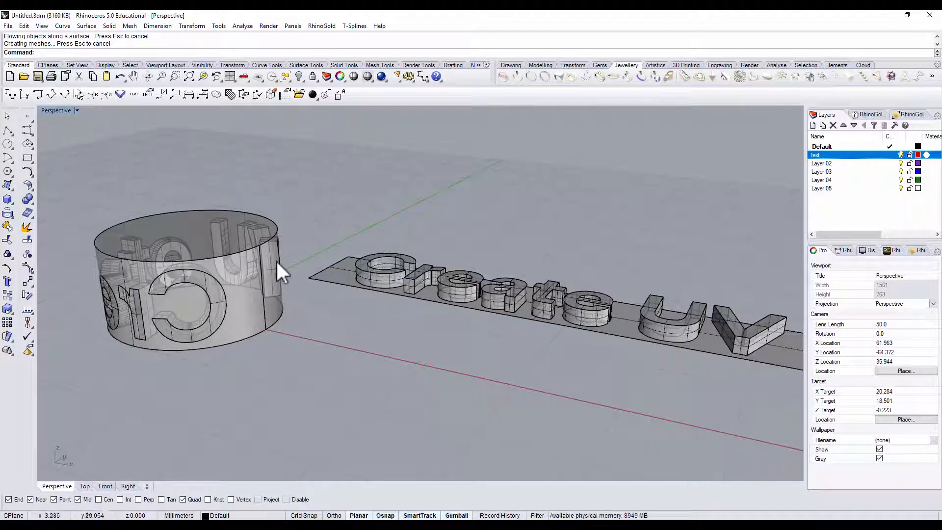
pyautogui.moveTo(240, 281)
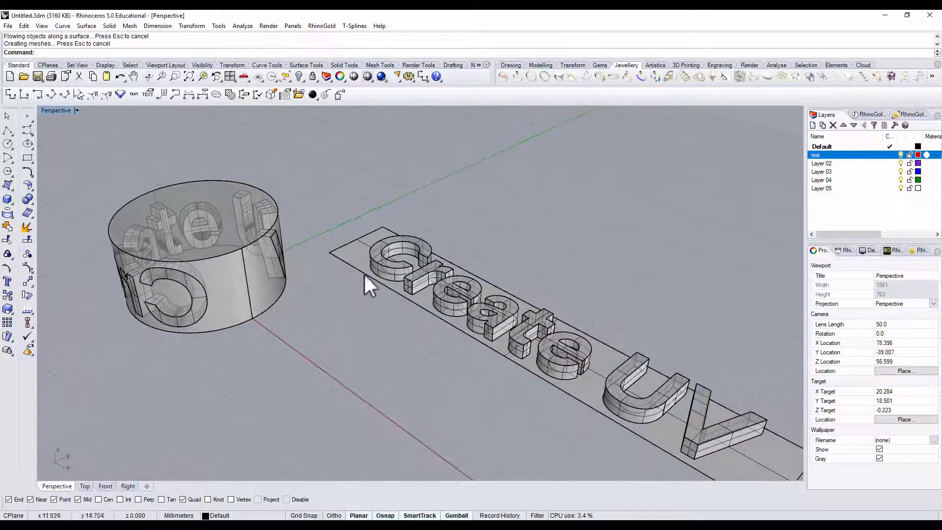
pyautogui.moveTo(462, 219)
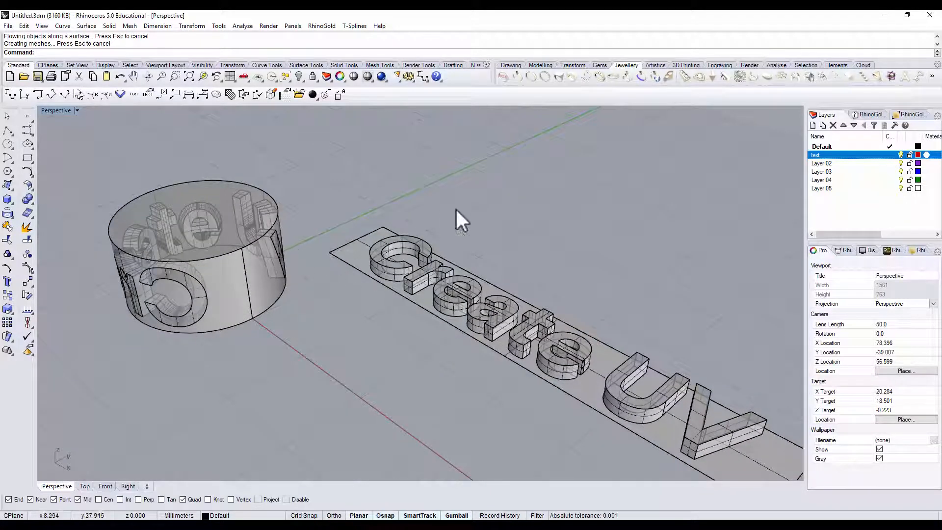
# Clear the wrapped letters and pick the flat plane as base surface again.
pyautogui.press('Ctrl+z')
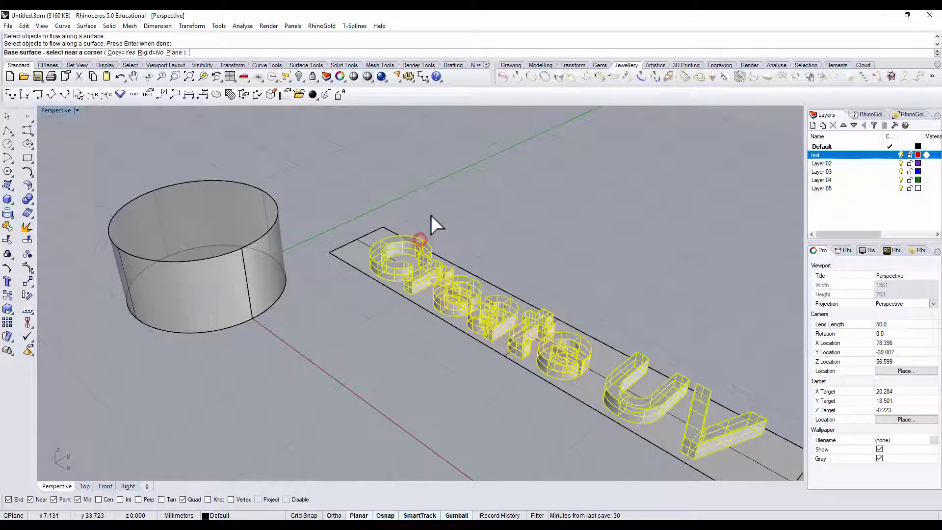
pyautogui.click(382, 235)
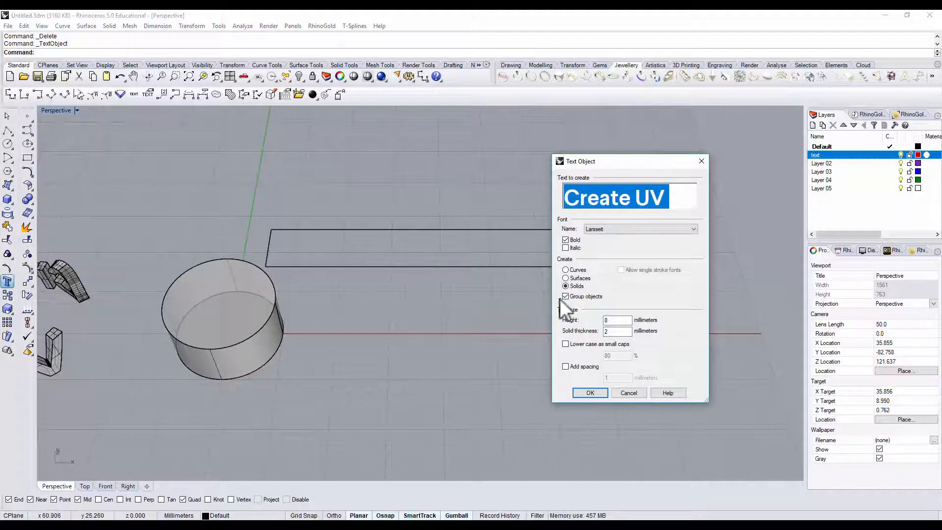
# Switch the text output to Curves and place Create UV on the plane.
pyautogui.click(565, 270)
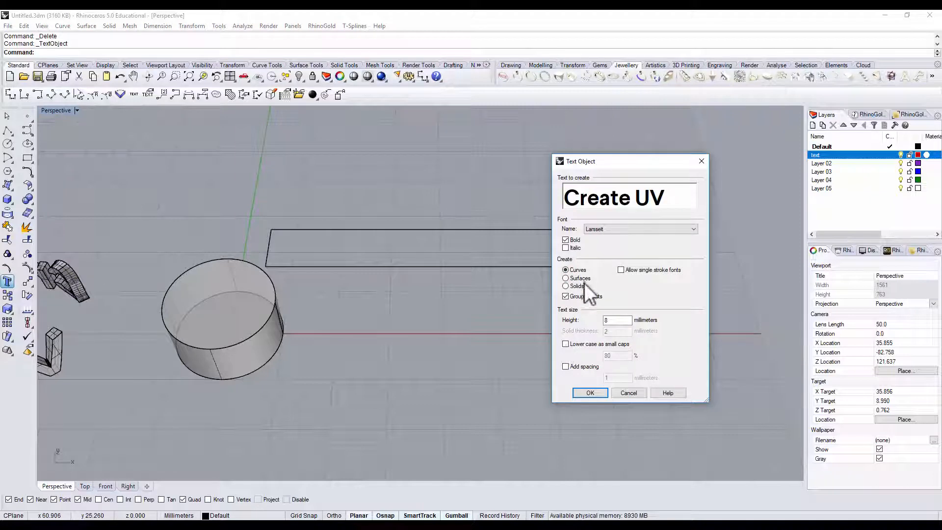
pyautogui.click(589, 393)
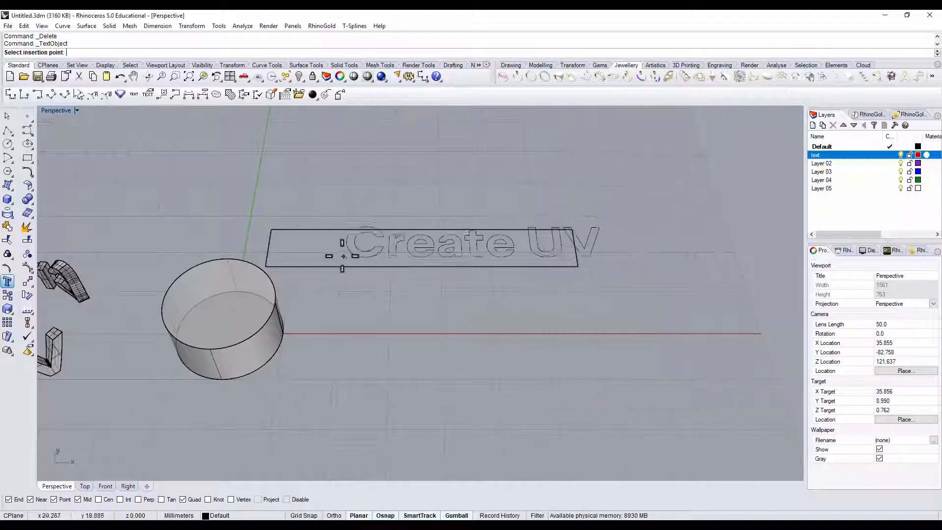
pyautogui.click(477, 291)
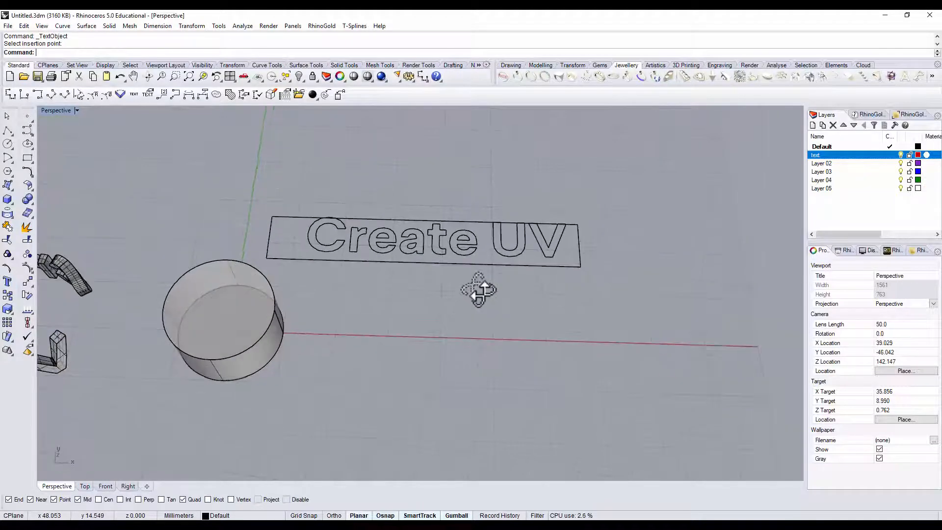
pyautogui.click(420, 240)
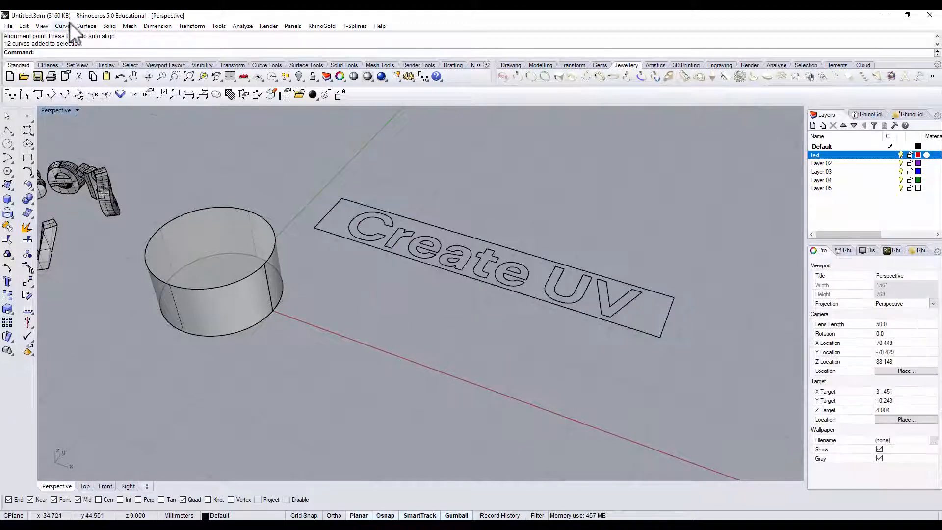
# Start Apply UV Curves from Curve > Curve From Objects.
pyautogui.click(61, 25)
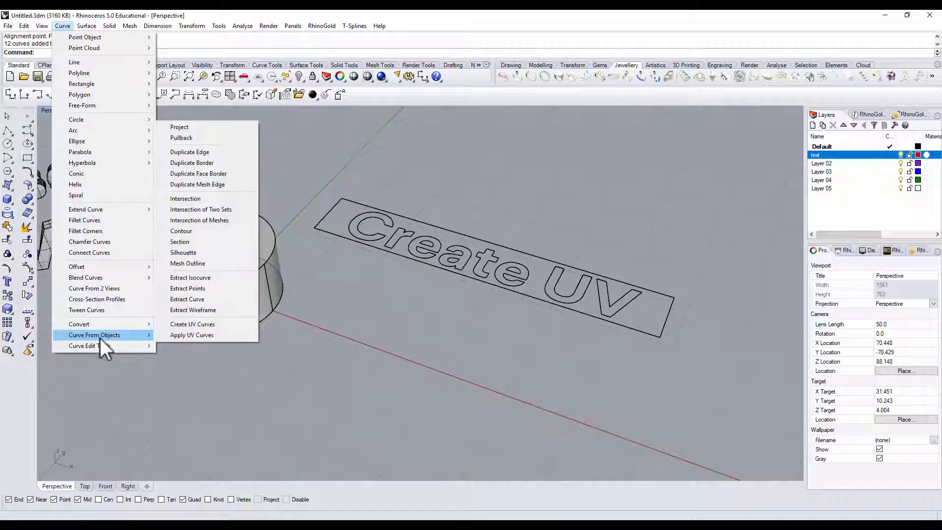
pyautogui.moveTo(193, 335)
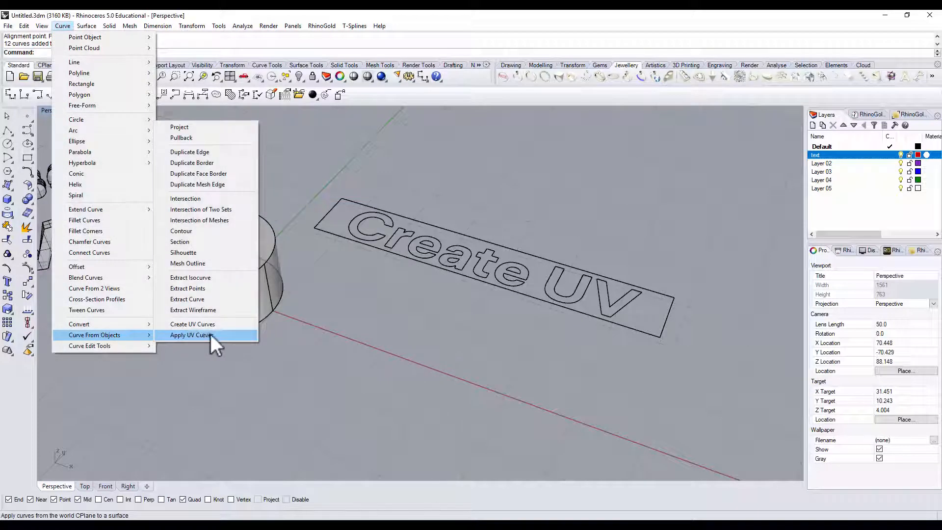
pyautogui.moveTo(223, 348)
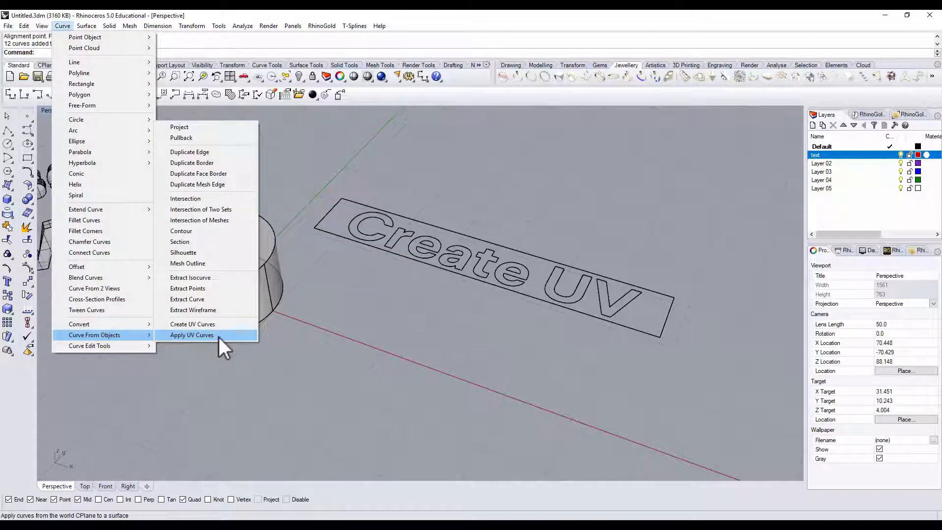
pyautogui.click(191, 335)
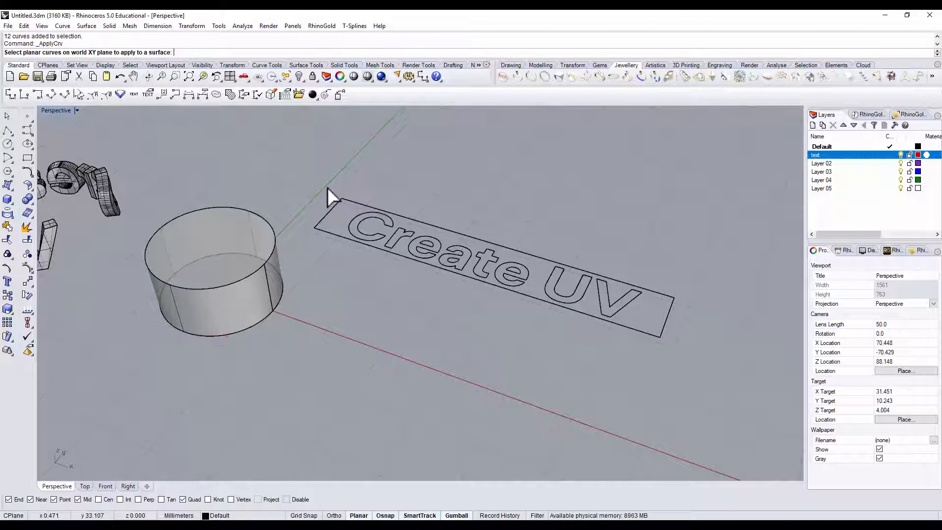
pyautogui.moveTo(354, 231)
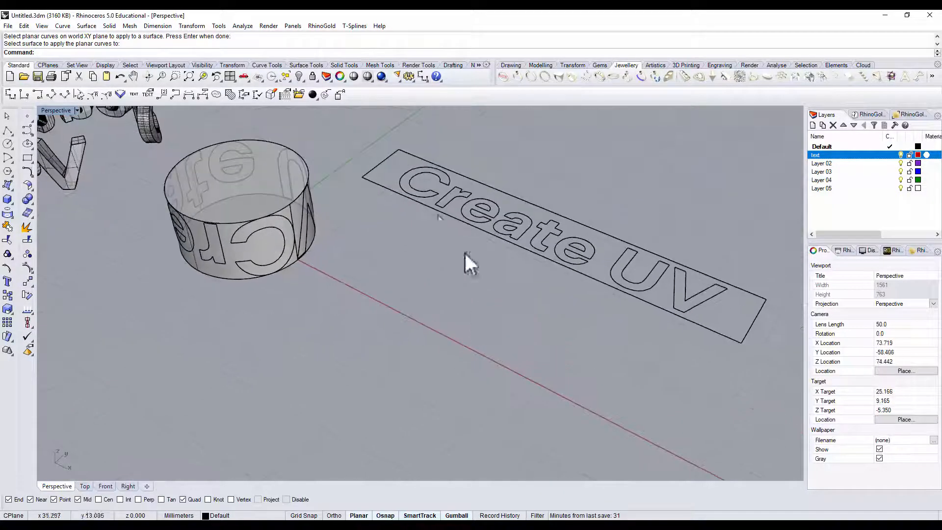
# Undo the mirrored Create UV wrap on the cylinder wall.
pyautogui.press('ctrl+z')
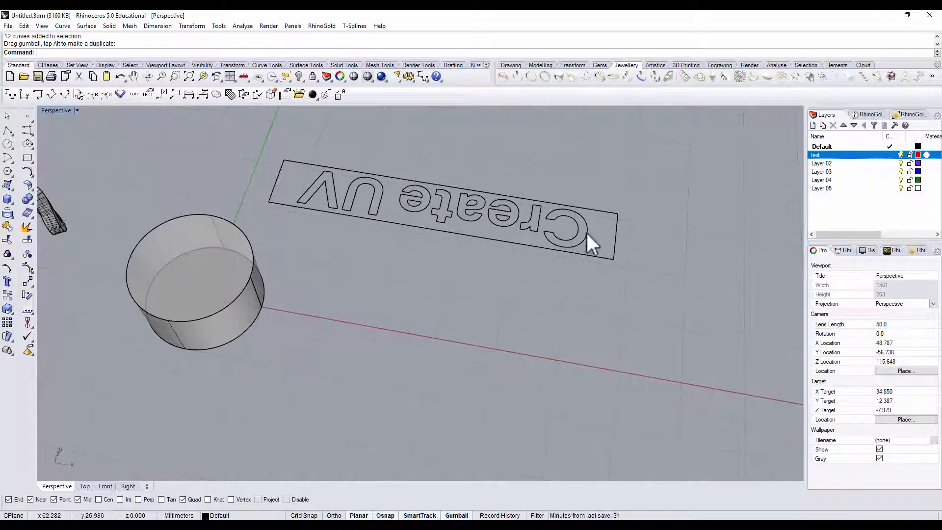
pyautogui.moveTo(622, 225)
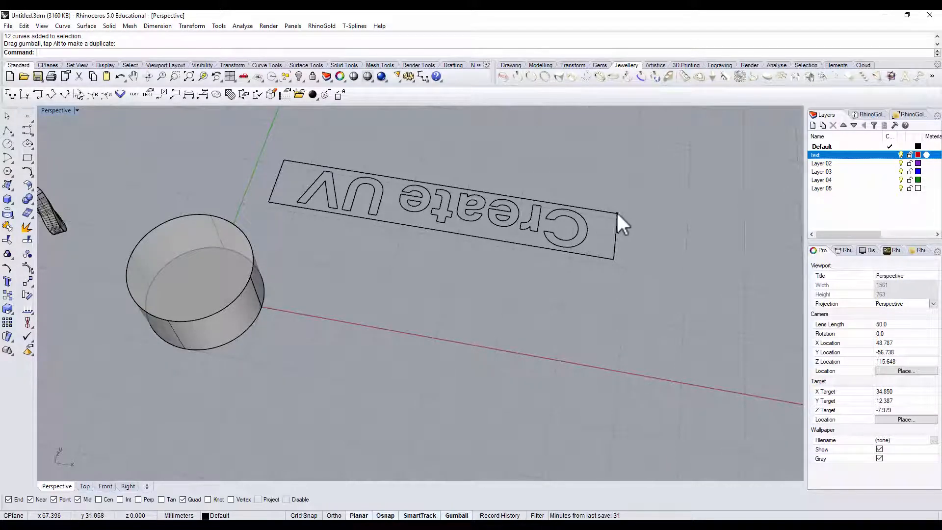
pyautogui.moveTo(447, 279)
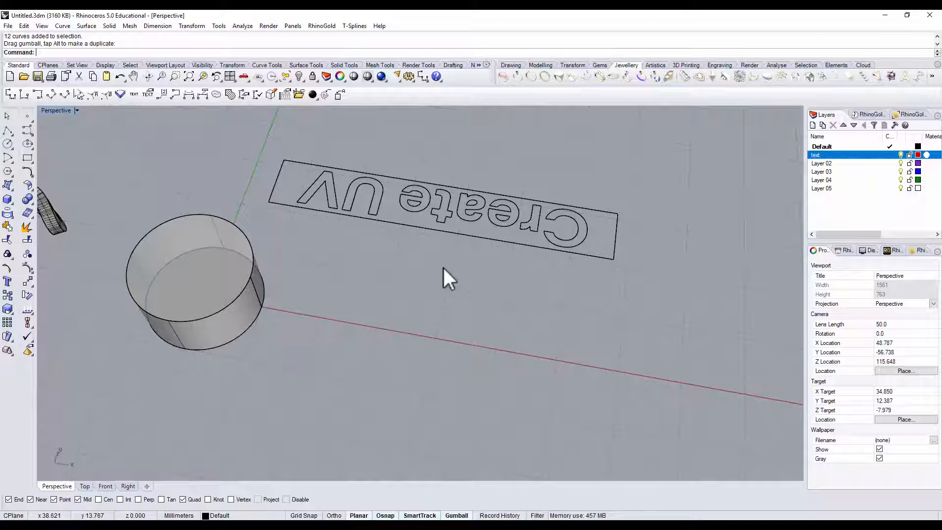
# Apply the rotated Create UV outline curves onto the cylinder's side wall surface.
pyautogui.click(61, 25)
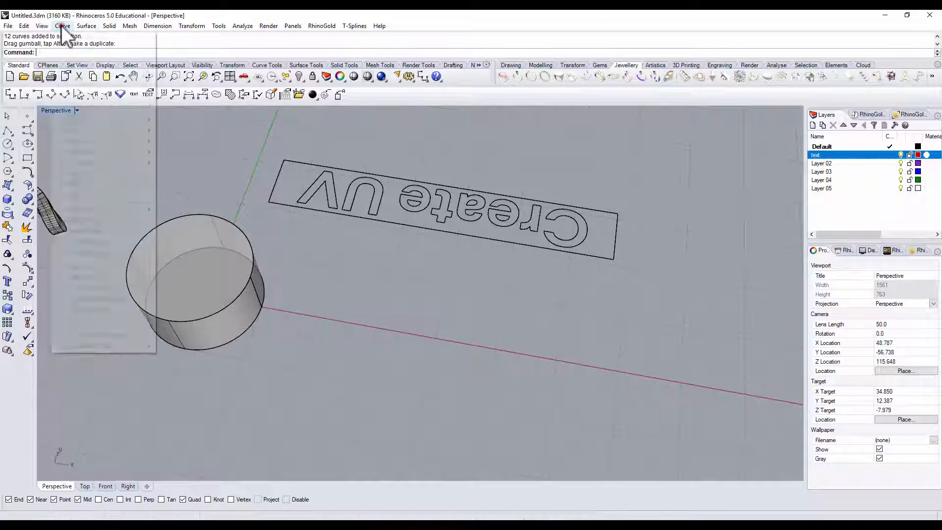
pyautogui.click(62, 25)
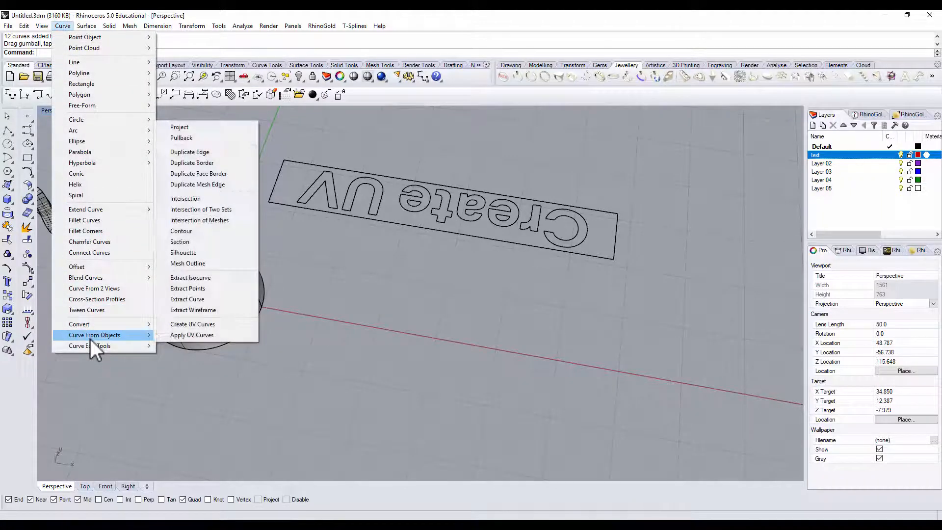
pyautogui.click(192, 334)
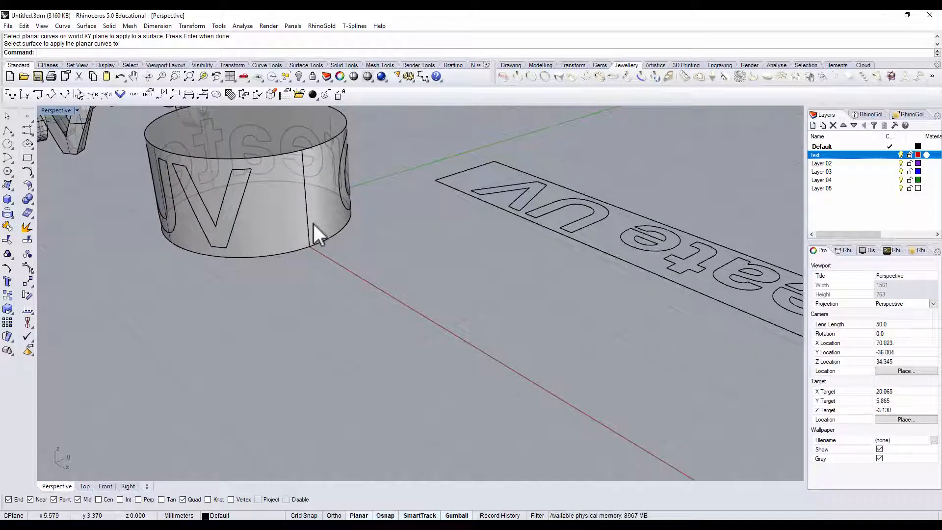
pyautogui.click(312, 252)
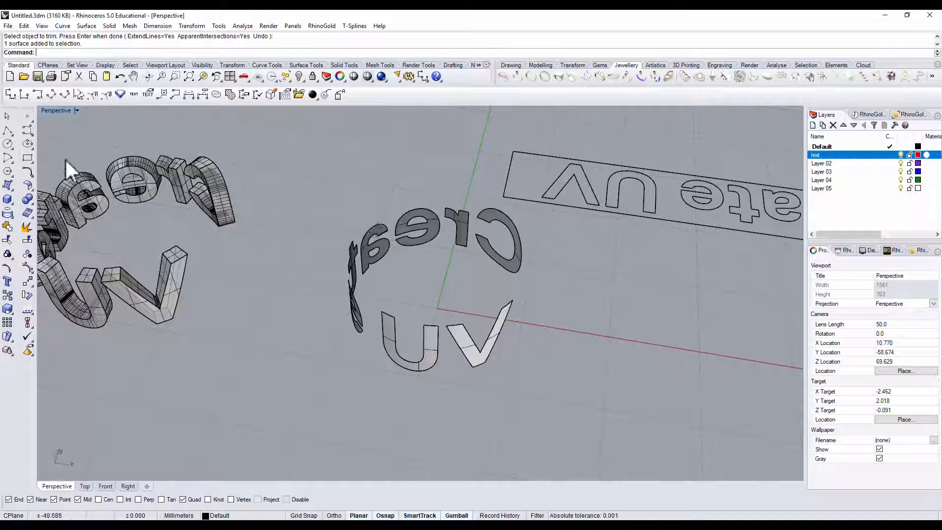
# Start OffsetSrf on the curved letter surfaces for a 1 mm solid offset.
pyautogui.click(8, 198)
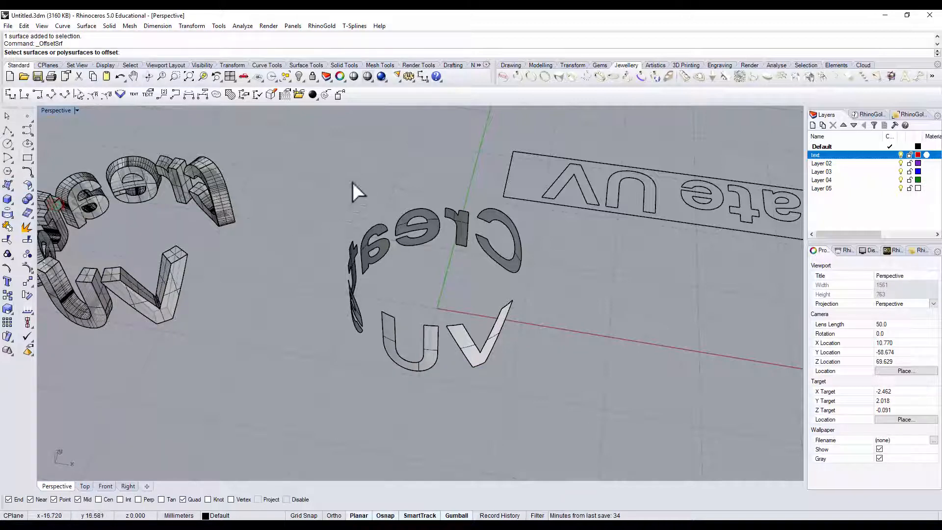
pyautogui.click(421, 270)
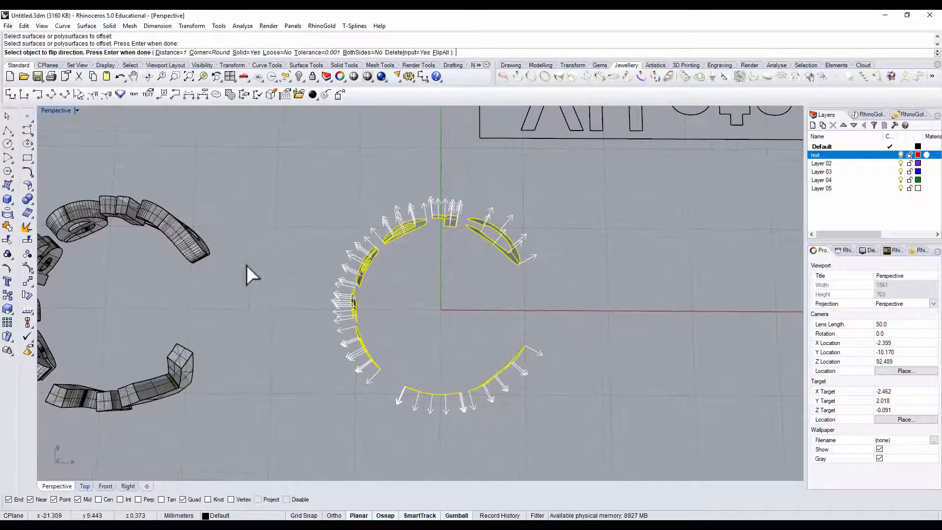
pyautogui.moveTo(541, 203)
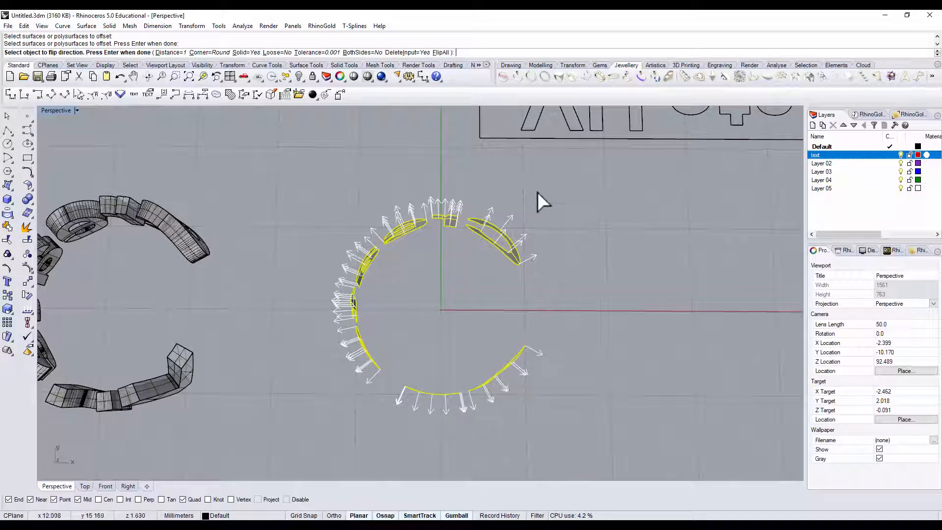